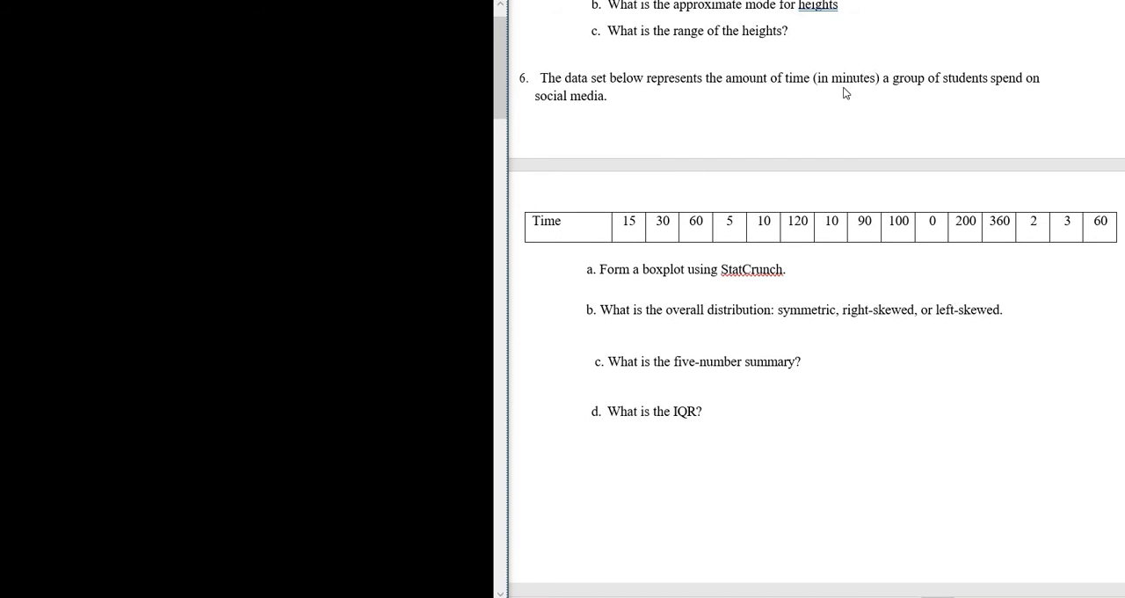
mouse_move(740, 225)
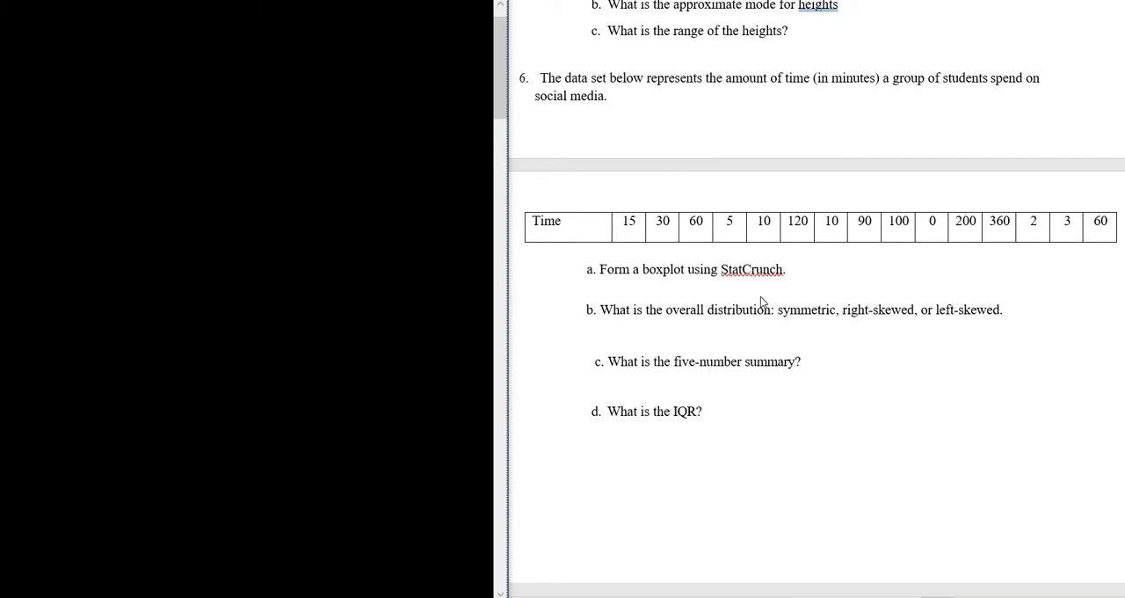
mouse_move(697, 340)
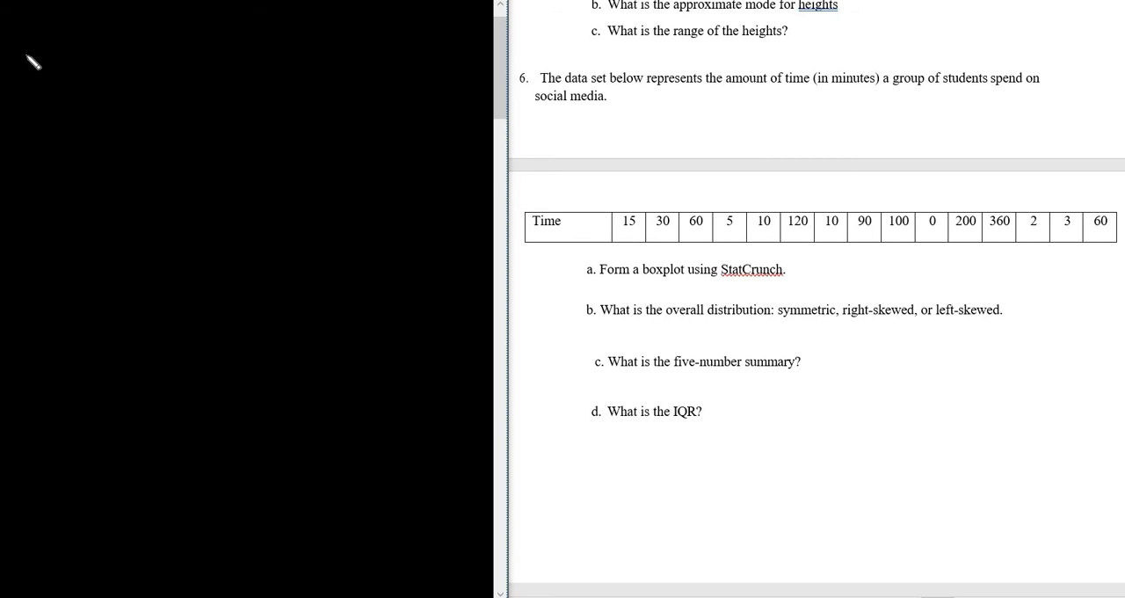
Step: Handwrite the '(a' label in the blank left area beside the problem
left_click_drag(10, 48, 35, 75)
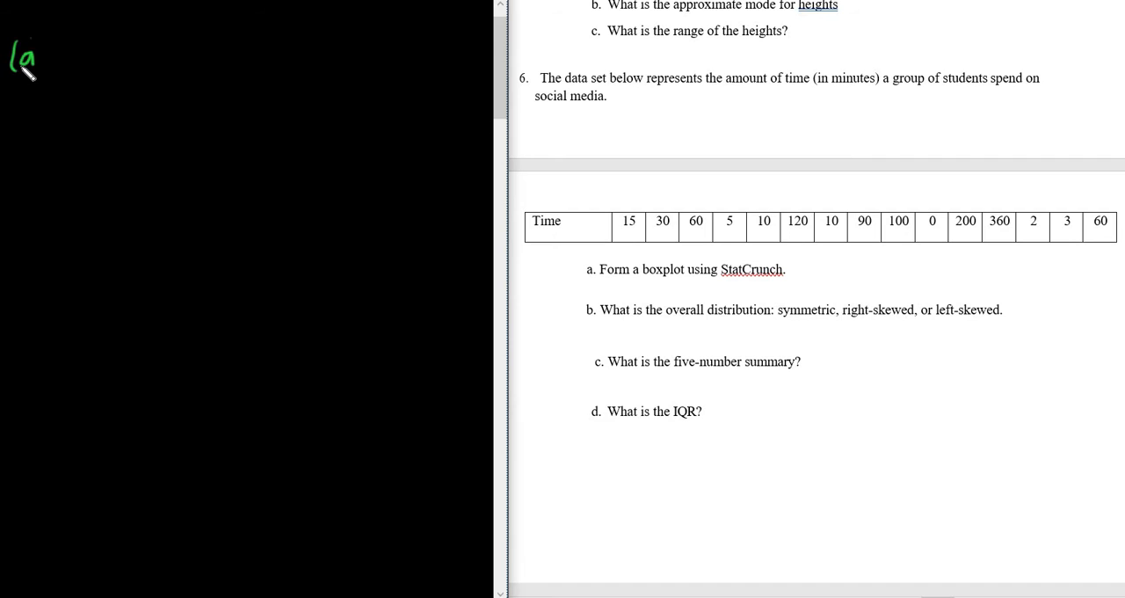
left_click_drag(26, 71, 39, 53)
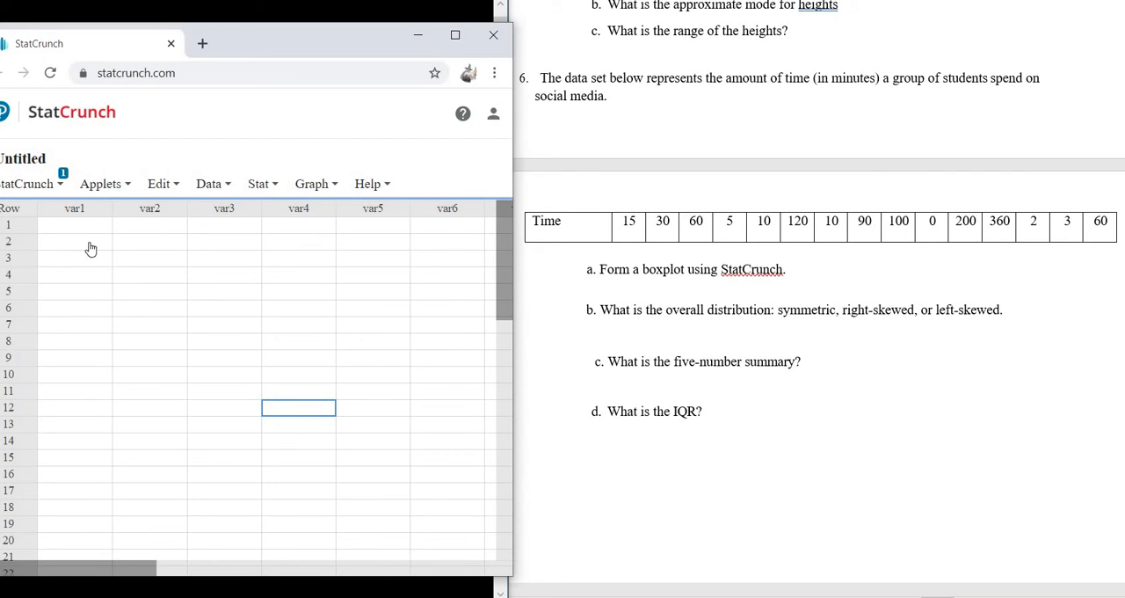
Step: Enter the first eight times (15, 30, 60, 5, 10, 120, 10, 90) into var1
left_click(74, 224)
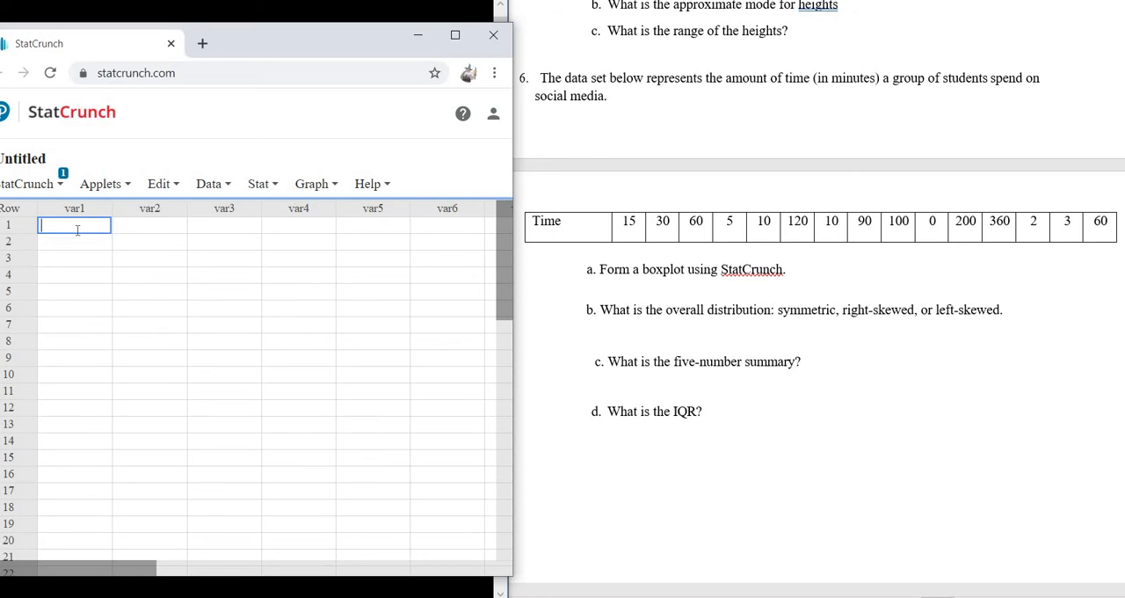
type("15")
left_click(74, 241)
type("30")
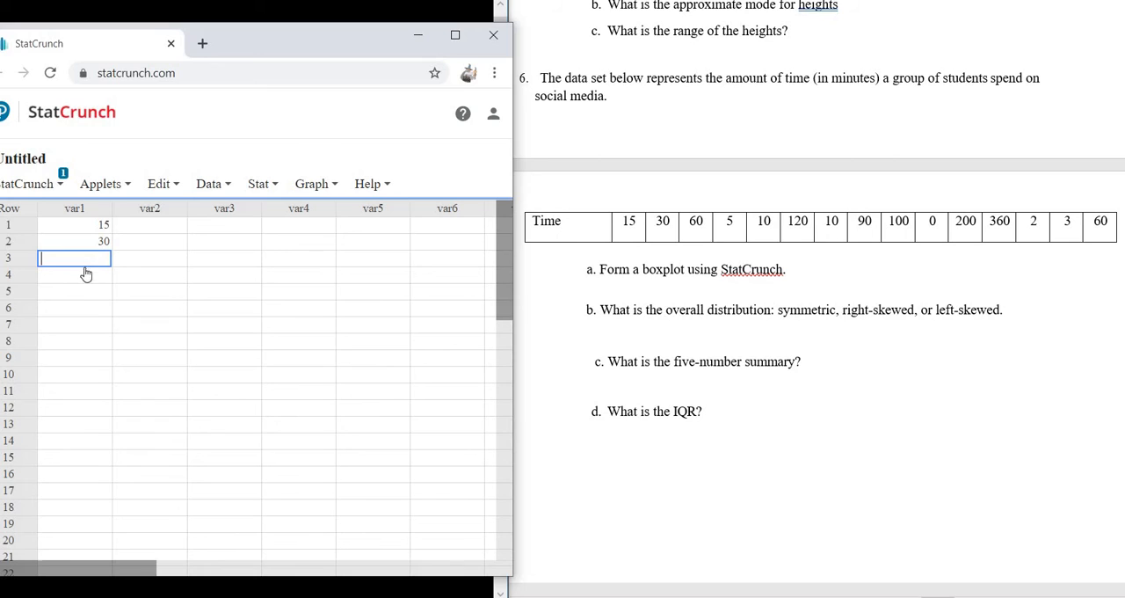
type("60")
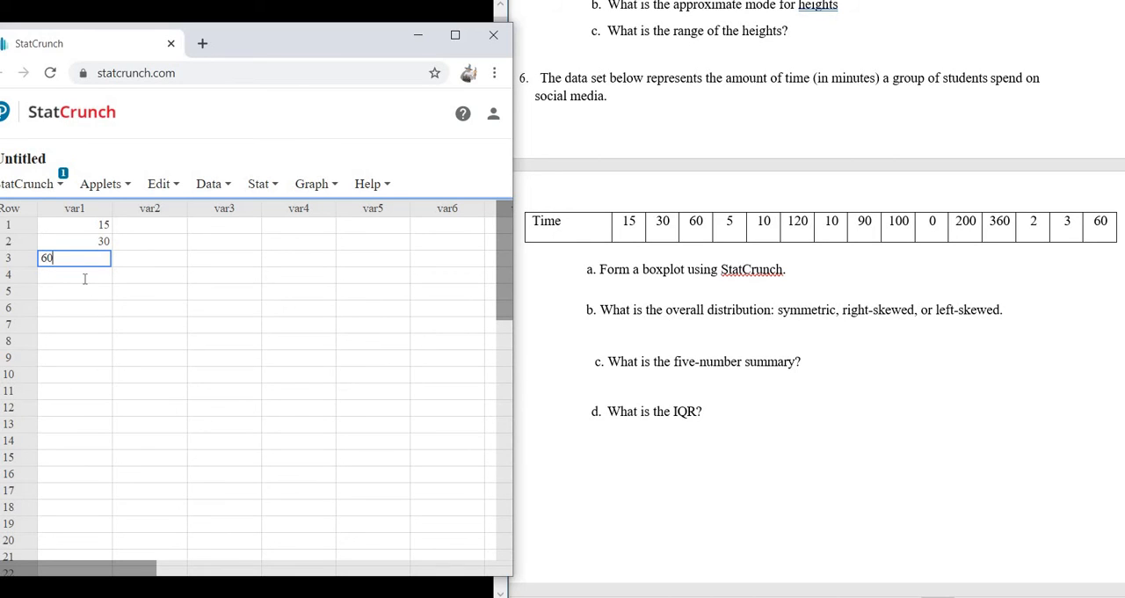
type("5")
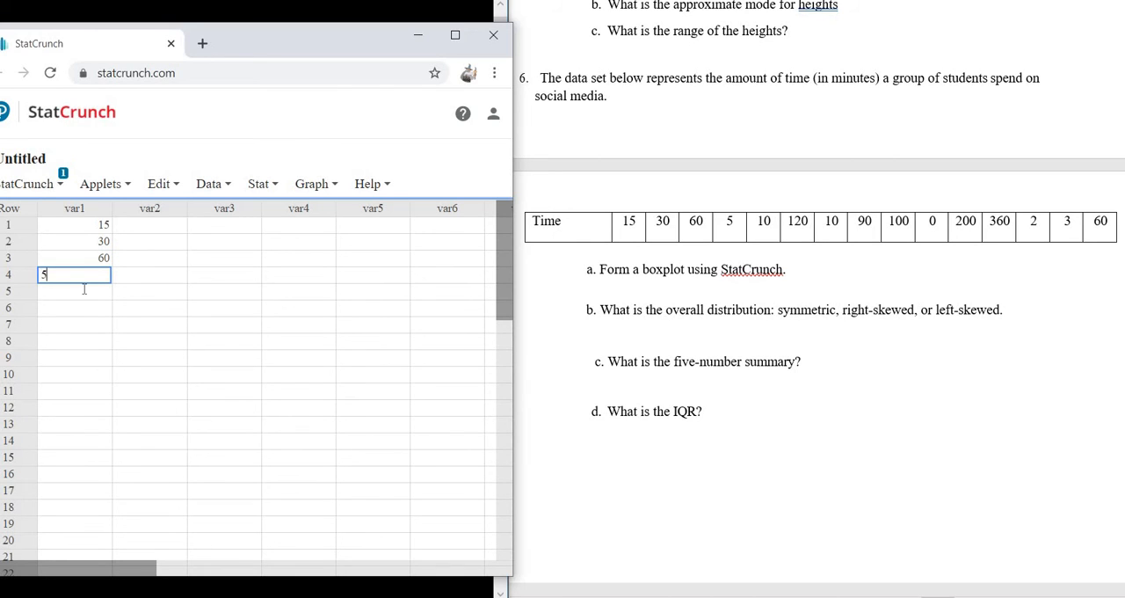
type("10")
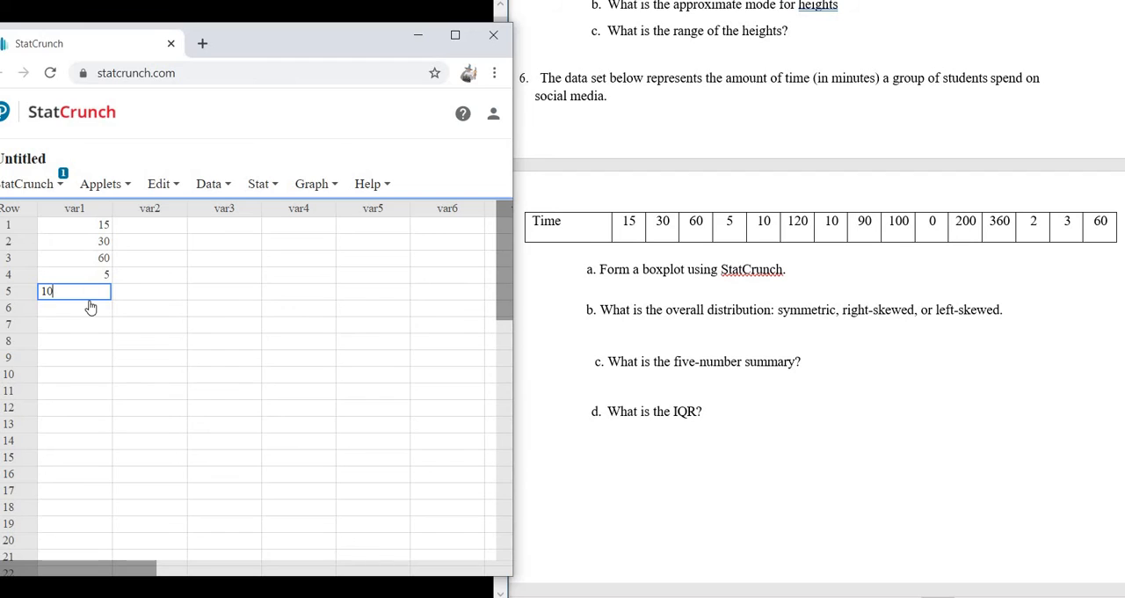
type("120")
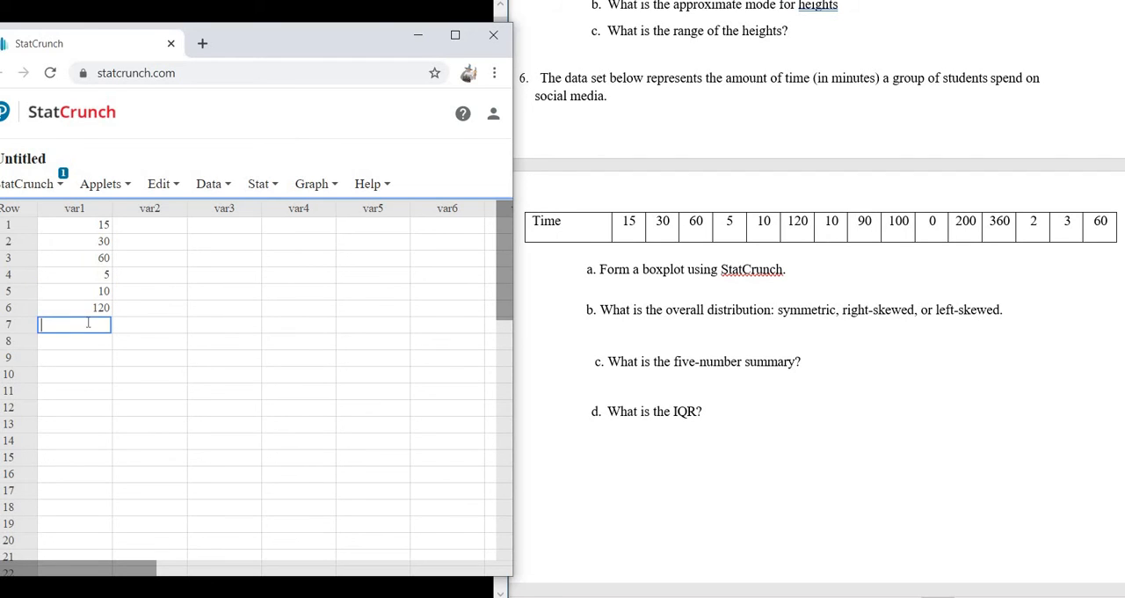
type("10")
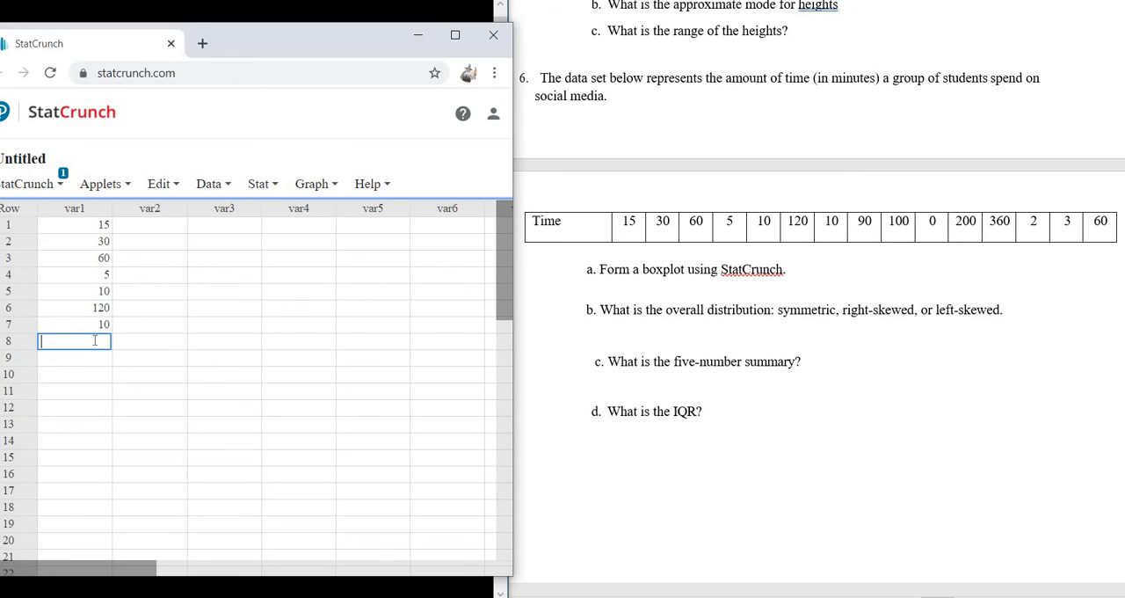
type("90")
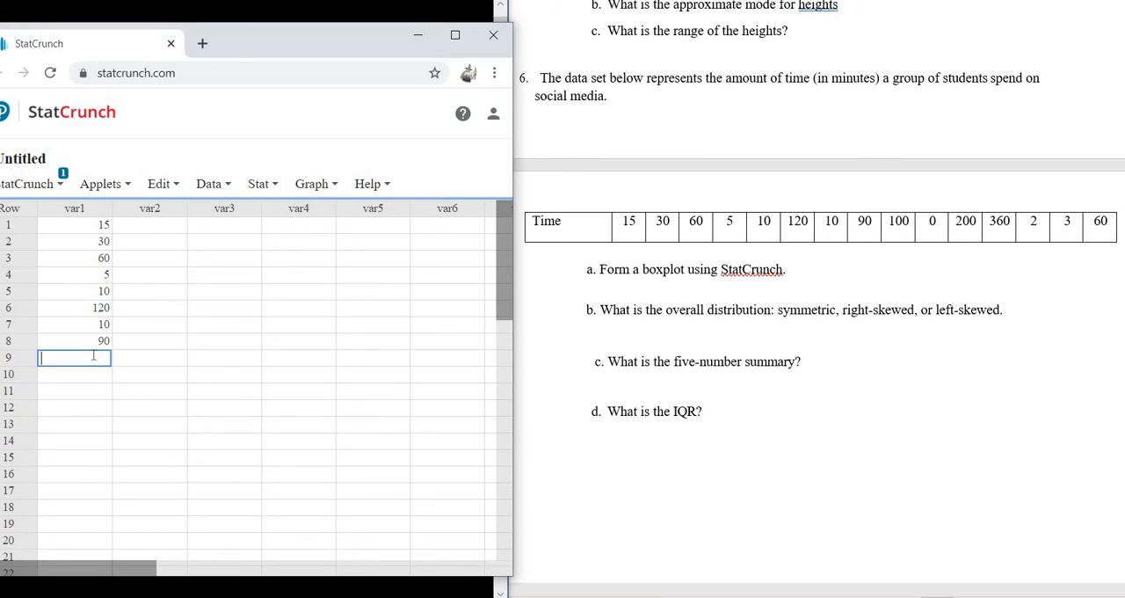
Step: Enter the remaining seven times (100, 0, 200, 360, 2, 3, 60) below them
type("100")
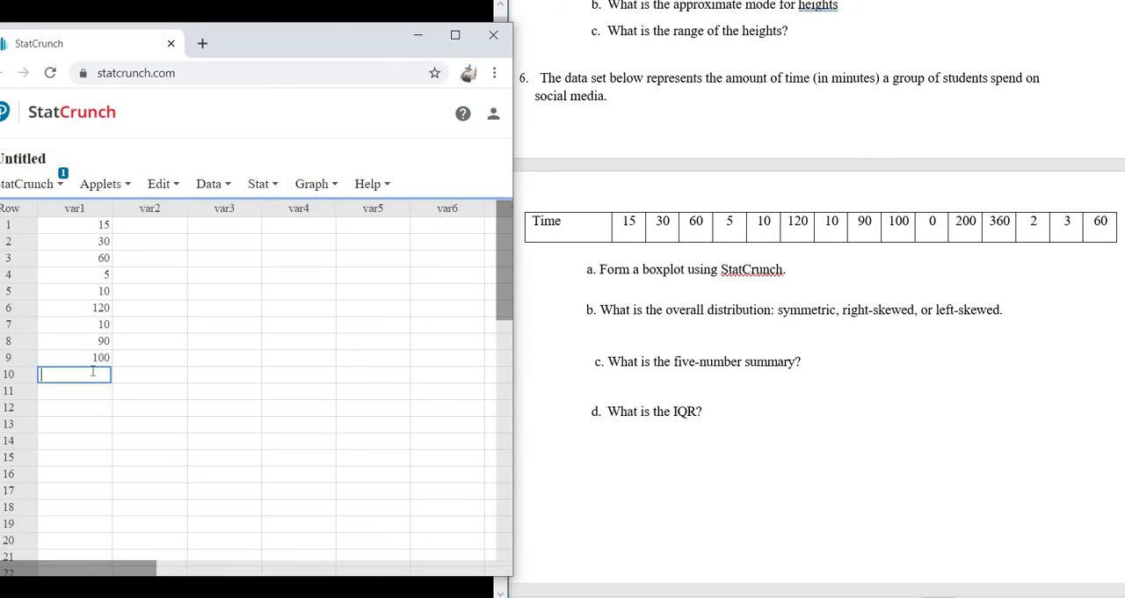
type("0")
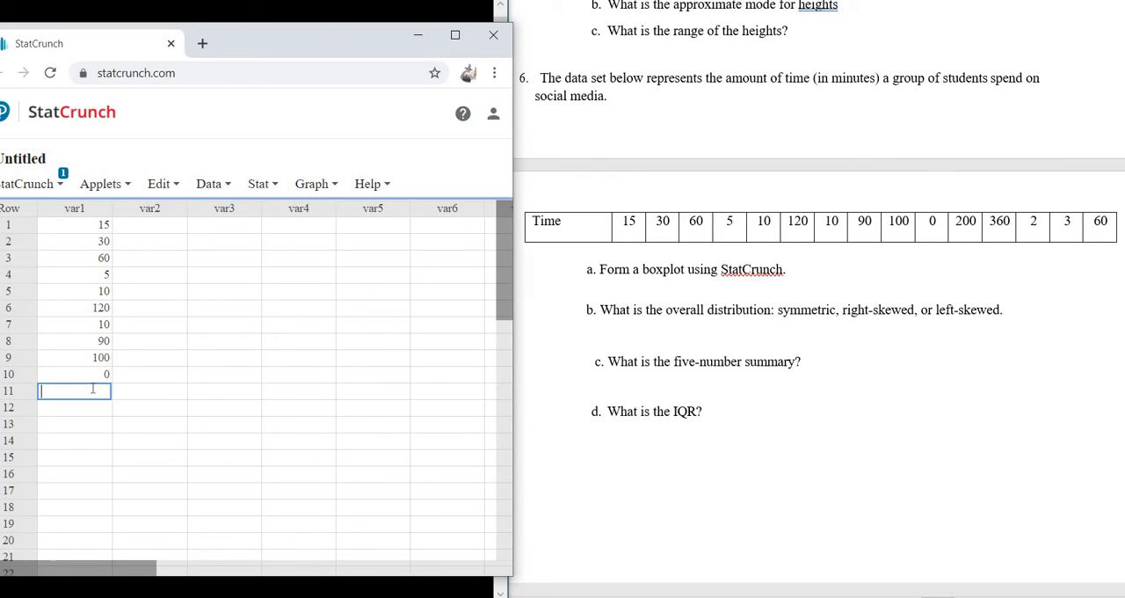
type("200")
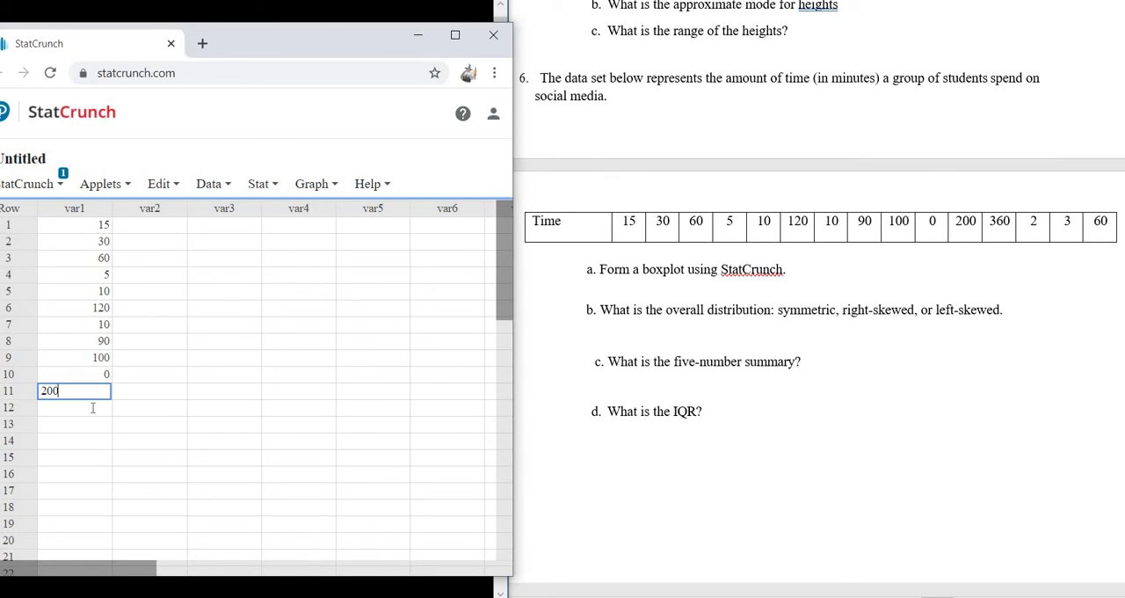
key("enter")
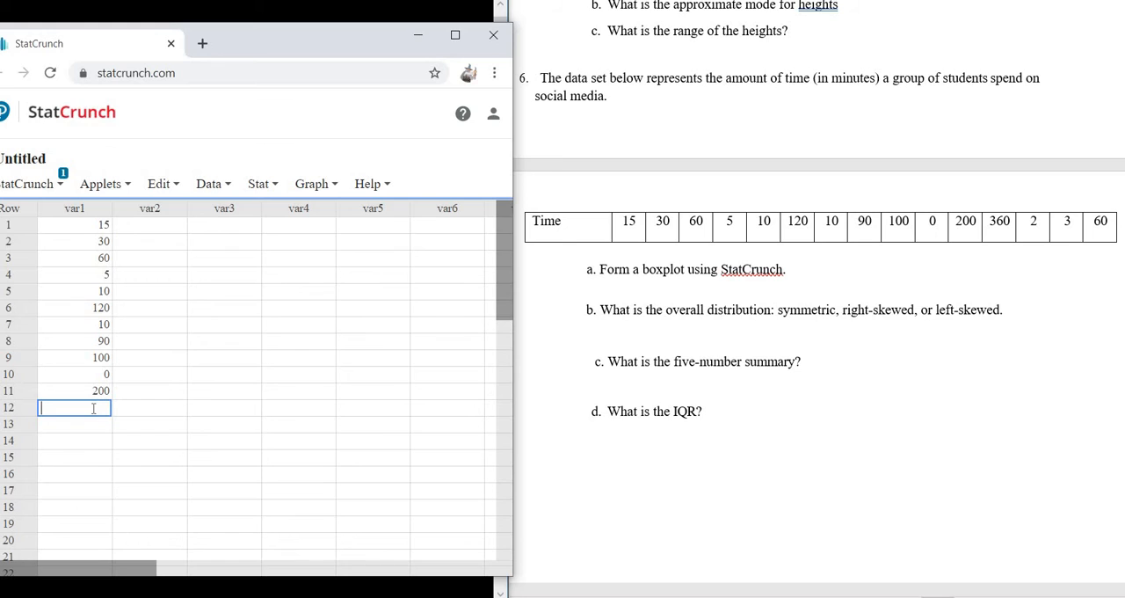
type("360")
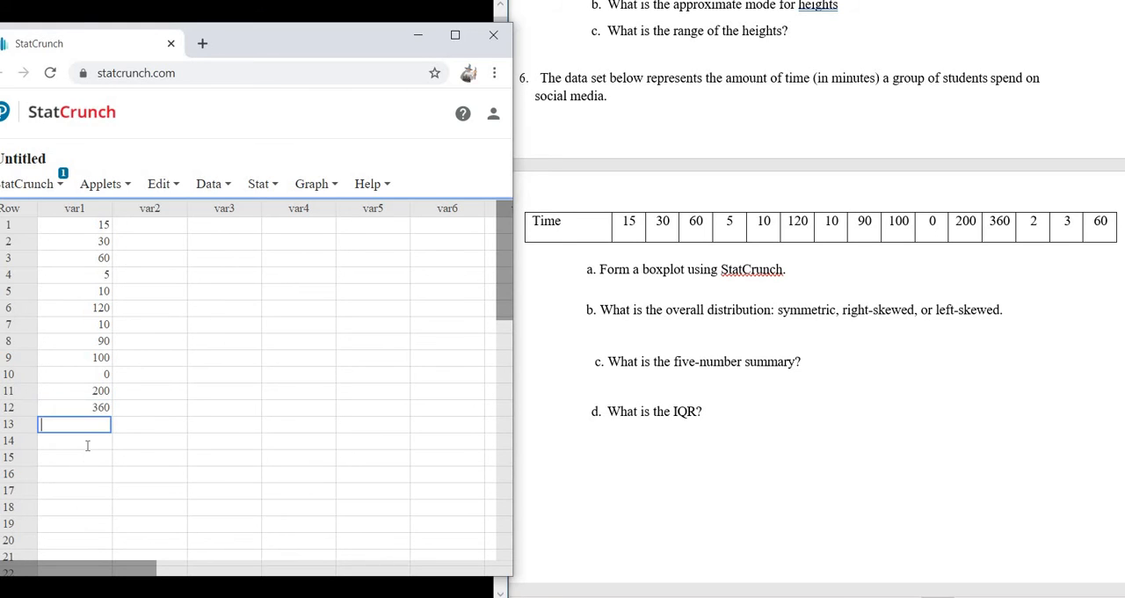
type("3")
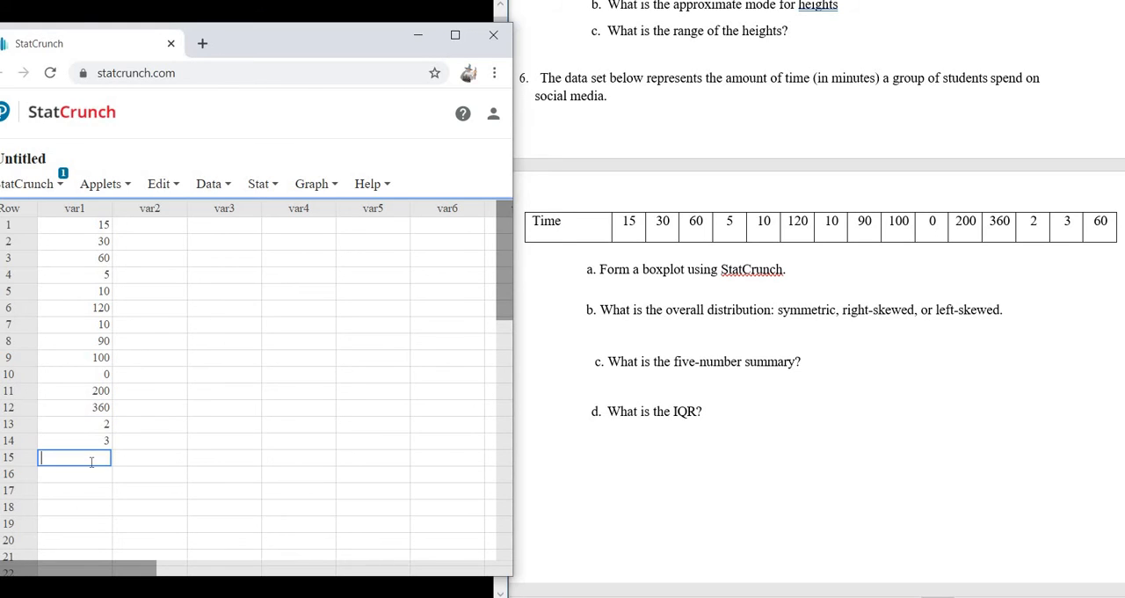
type("60")
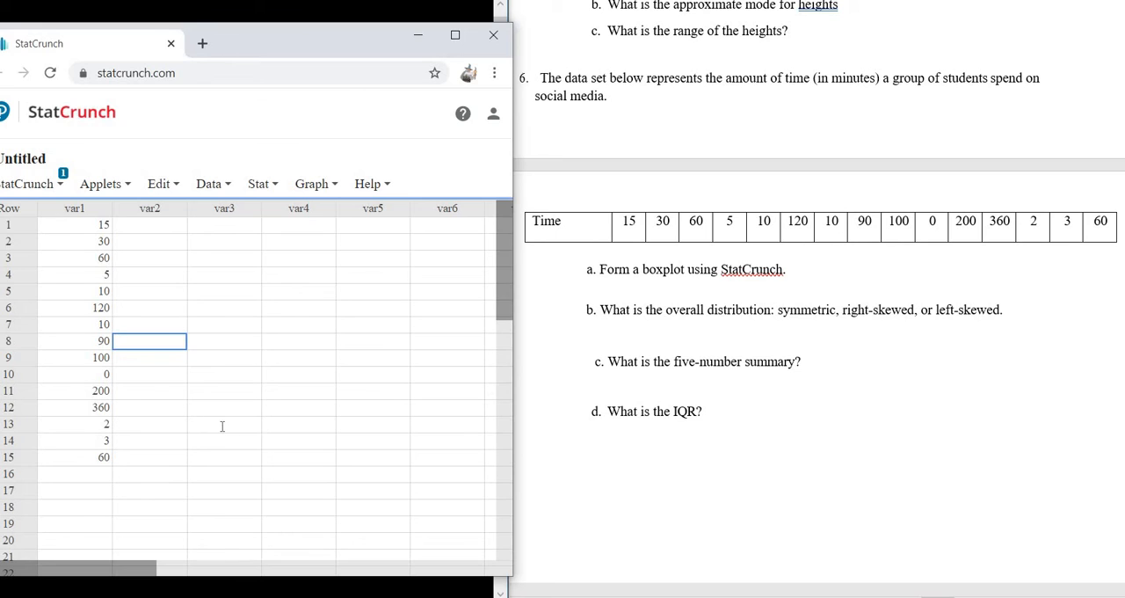
left_click(224, 424)
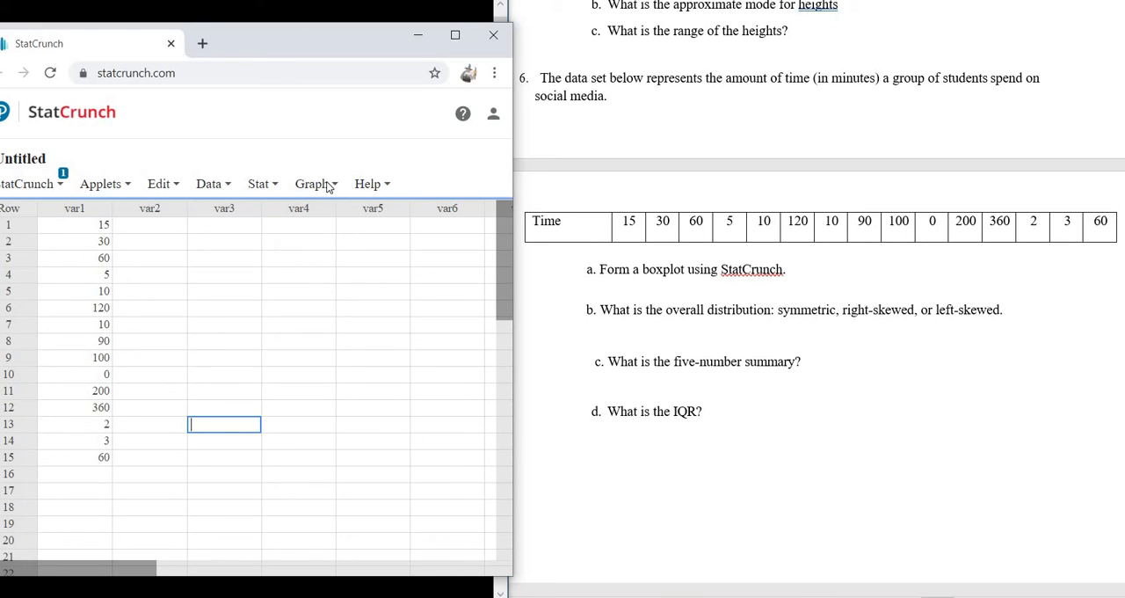
Step: Build a boxplot of var1 with 'Draw boxes horizontally' ticked
left_click(313, 183)
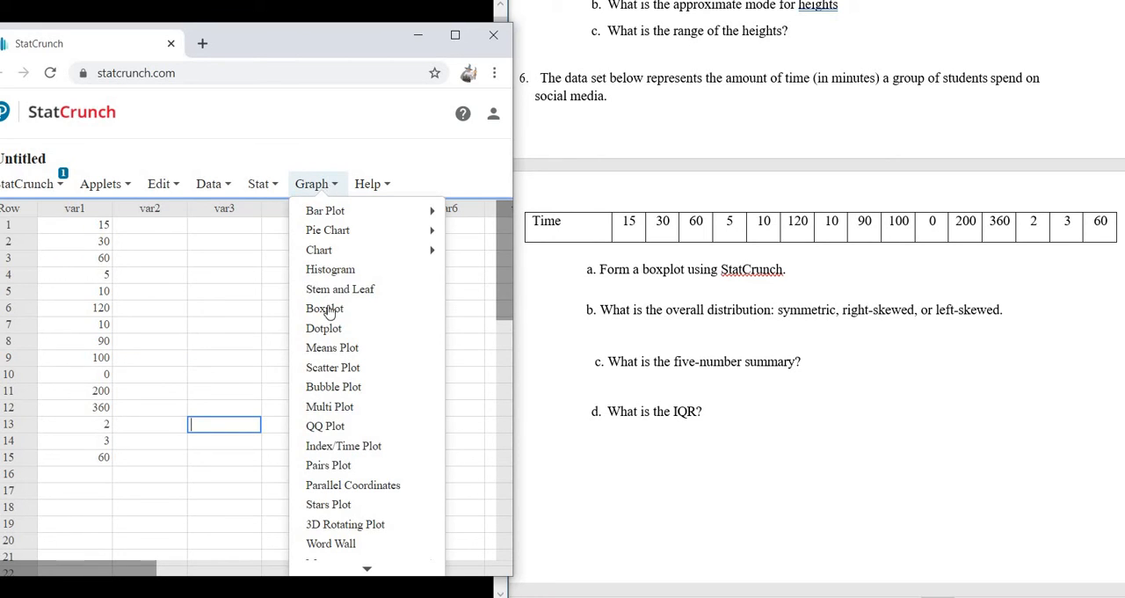
mouse_move(325, 308)
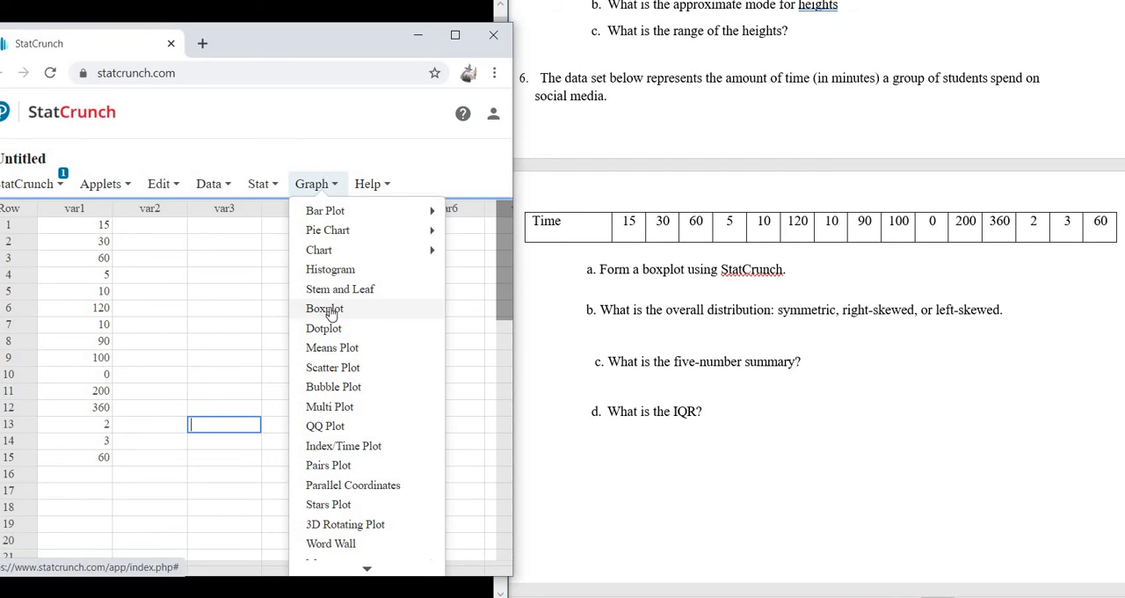
left_click(324, 308)
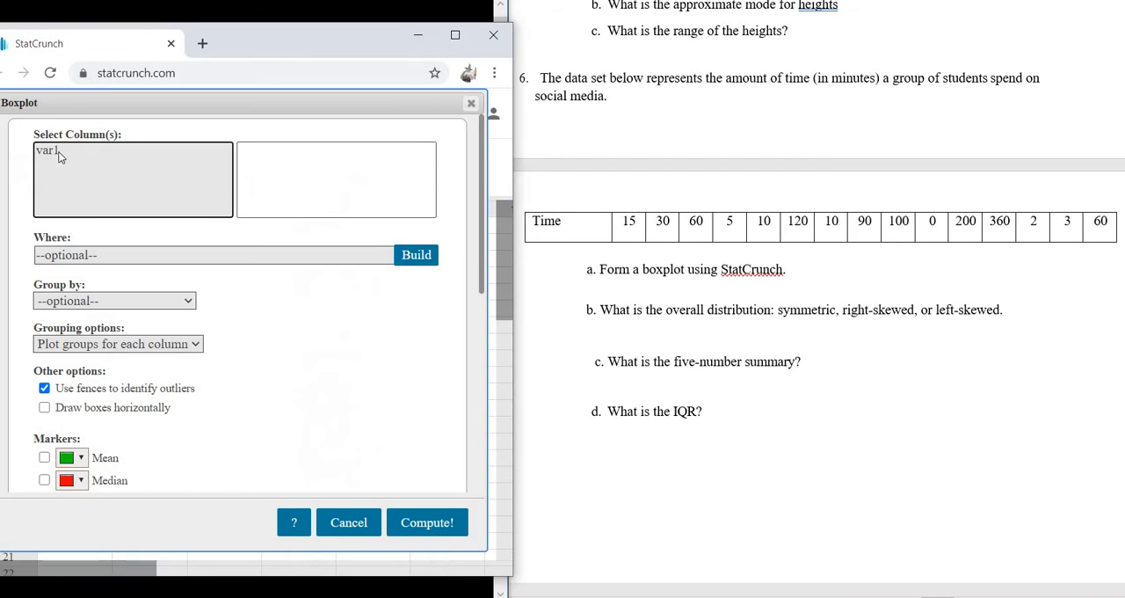
left_click(48, 149)
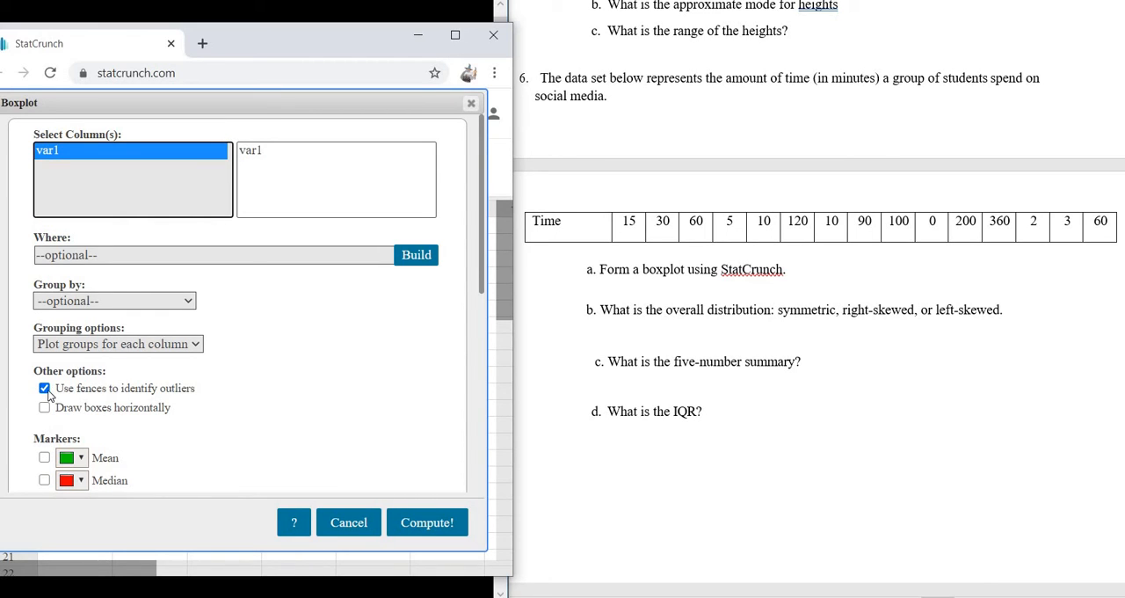
left_click(43, 388)
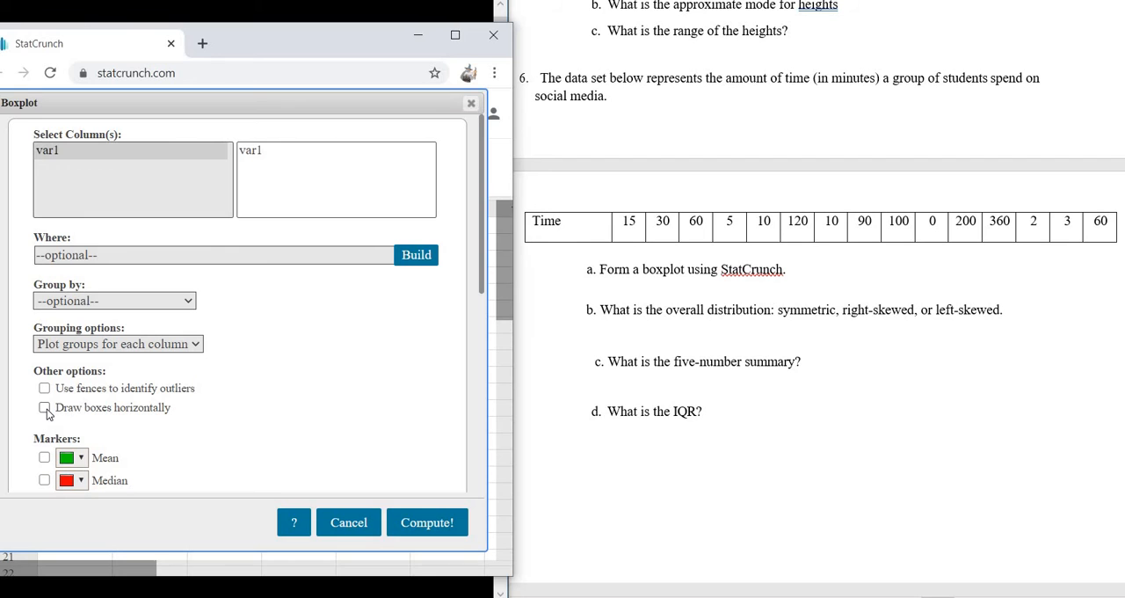
left_click(44, 407)
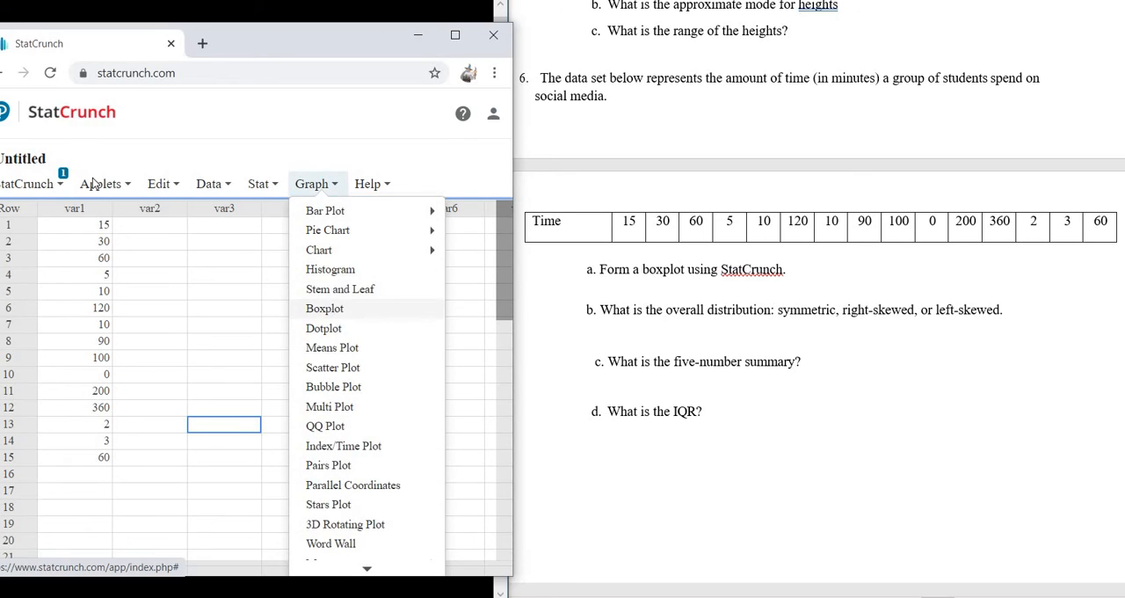
left_click(324, 308)
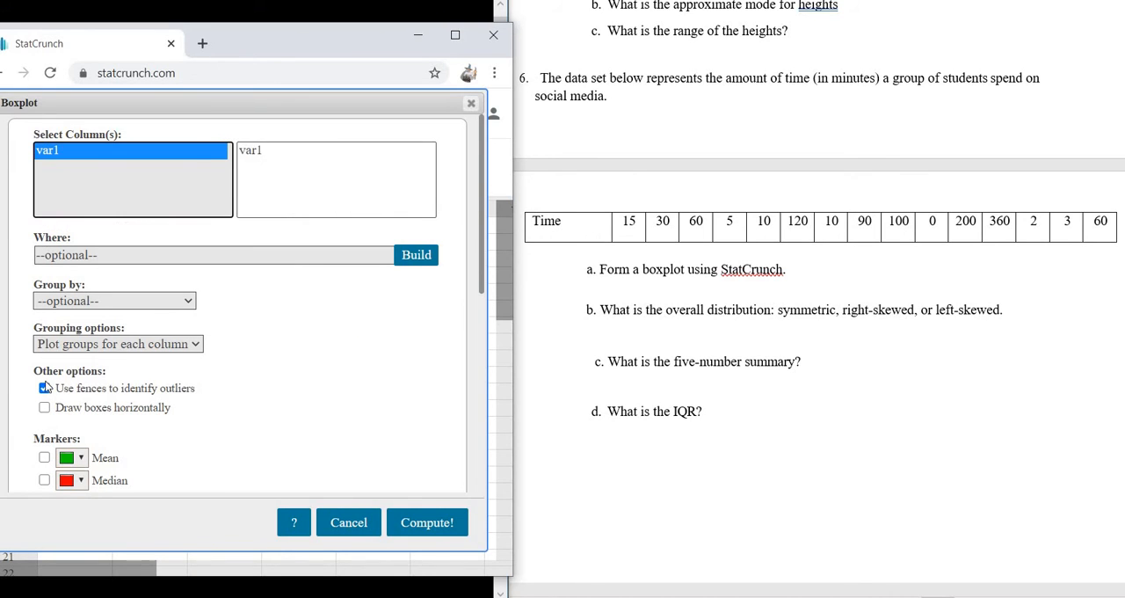
left_click(44, 388)
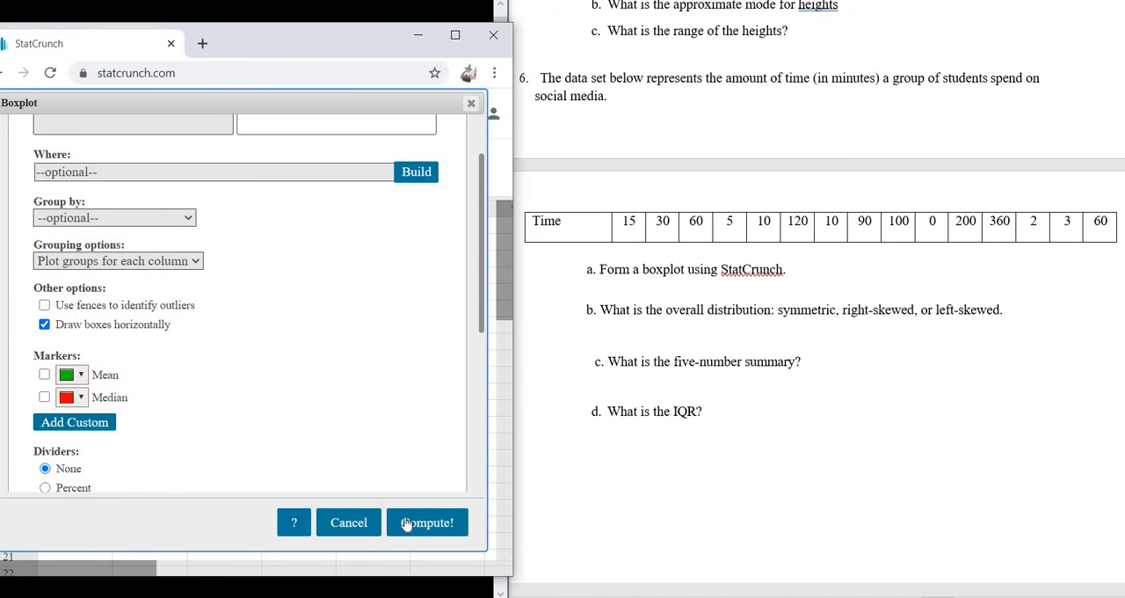
left_click(427, 522)
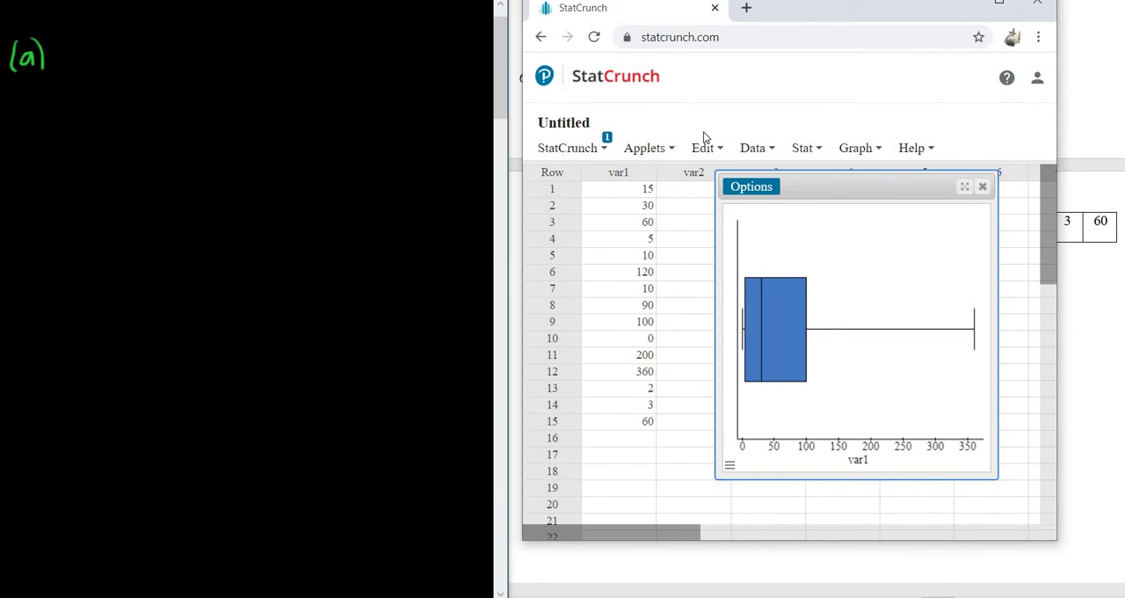
mouse_move(49, 92)
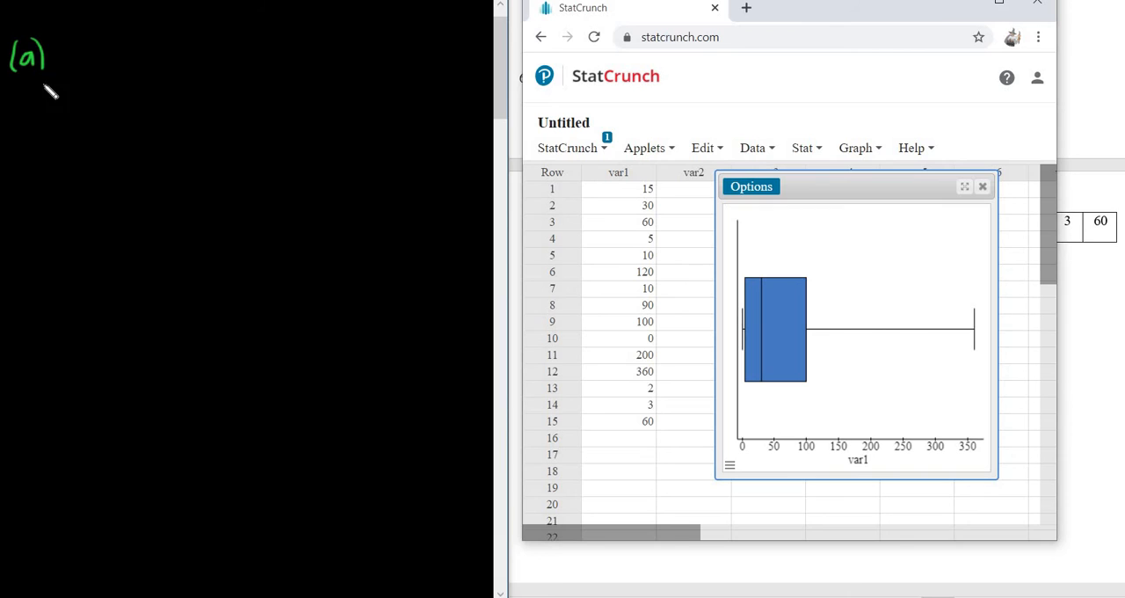
mouse_move(57, 167)
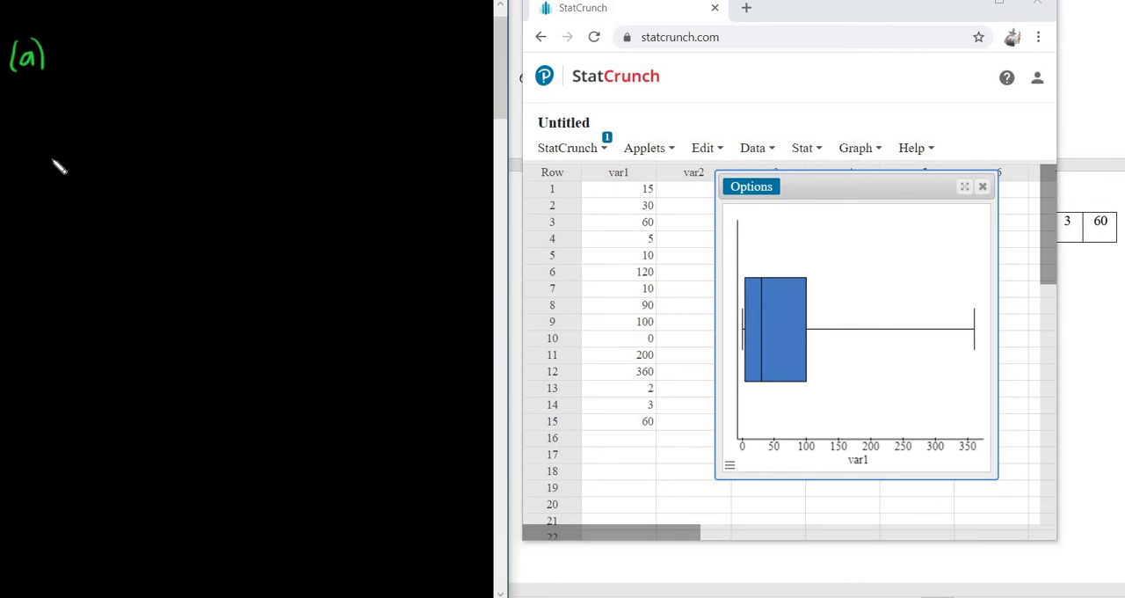
Step: Hand-draw the box and whiskers of the boxplot under the (a) label
left_click_drag(53, 145, 53, 207)
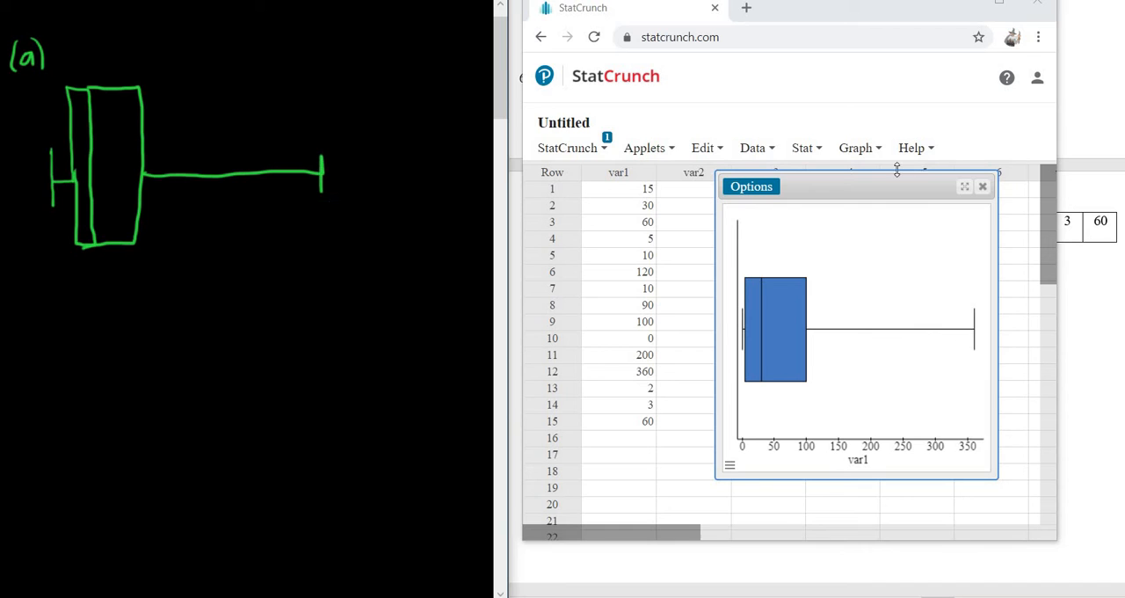
mouse_move(819, 24)
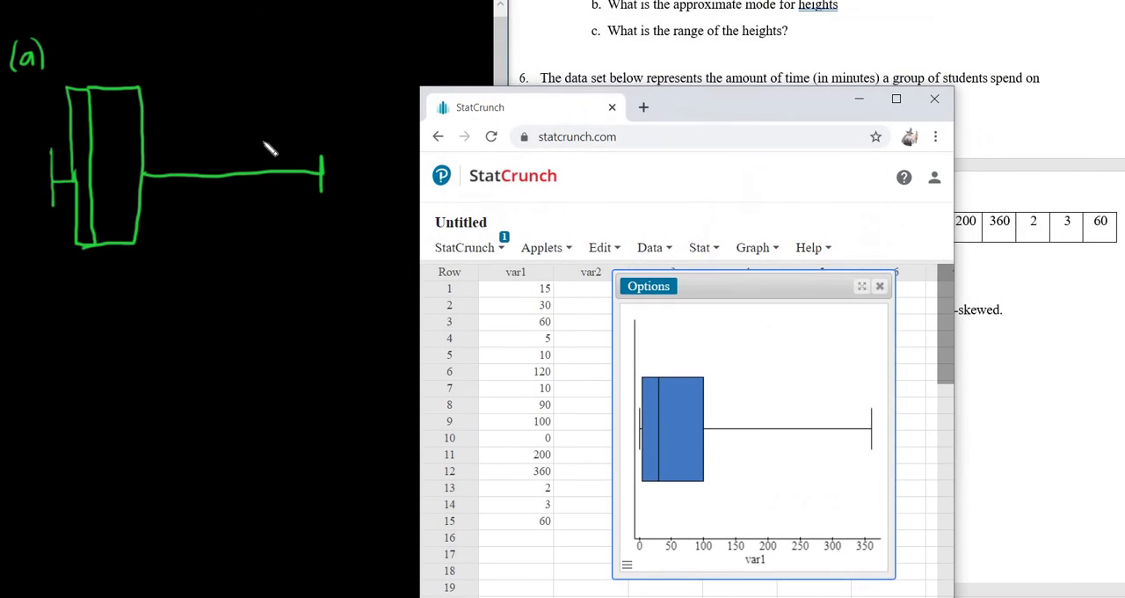
mouse_move(316, 98)
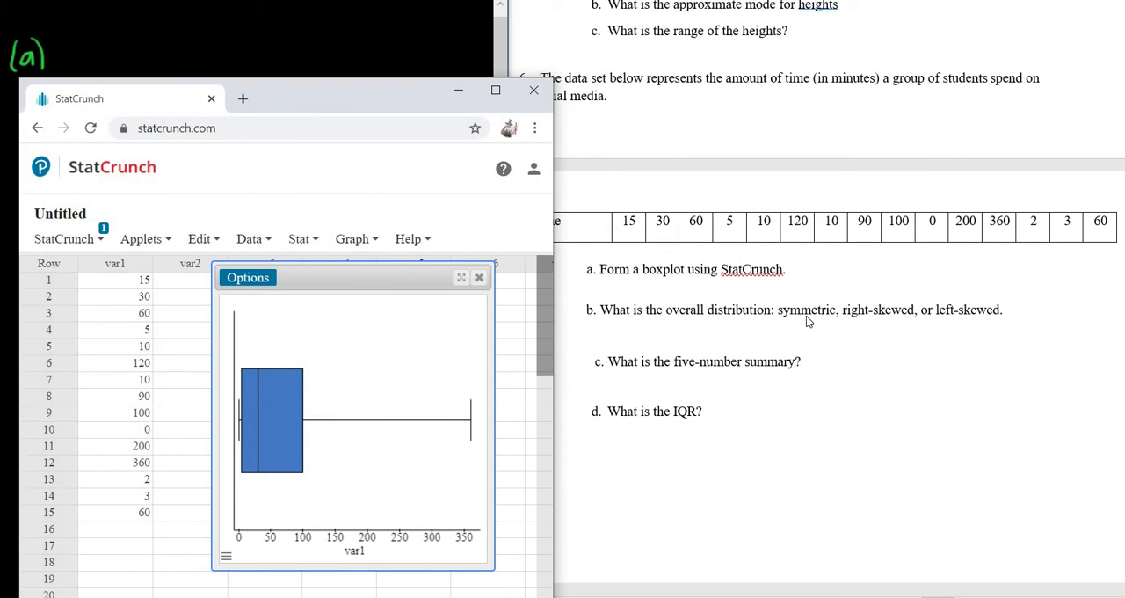
mouse_move(342, 109)
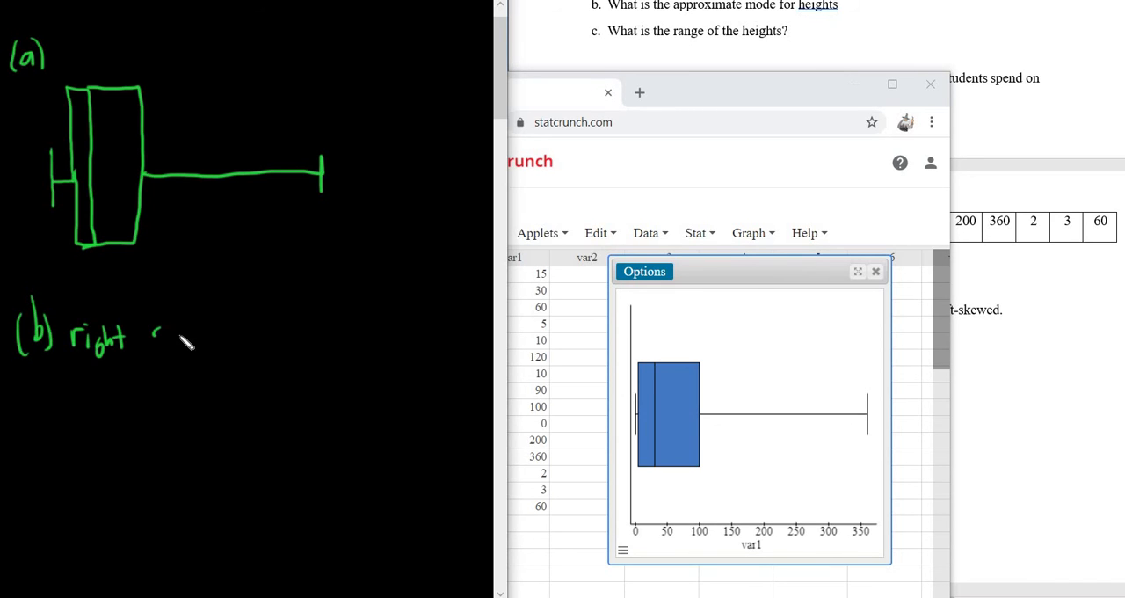
Step: Write that the distribution is right skewed and start a small left-skewed boxplot sketch
type("skew-")
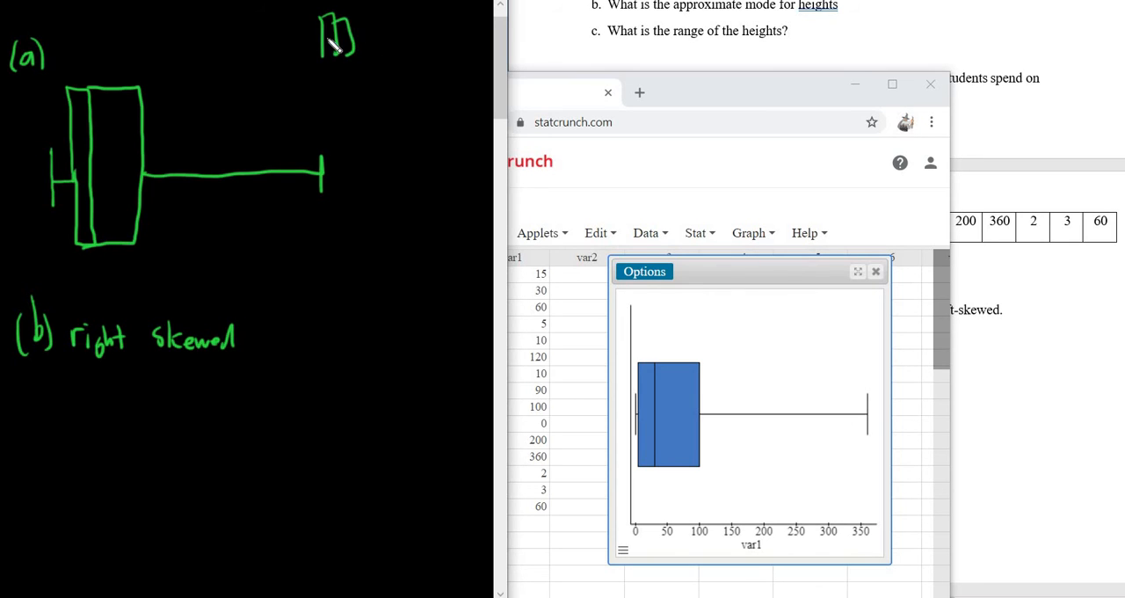
left_click_drag(246, 42, 360, 42)
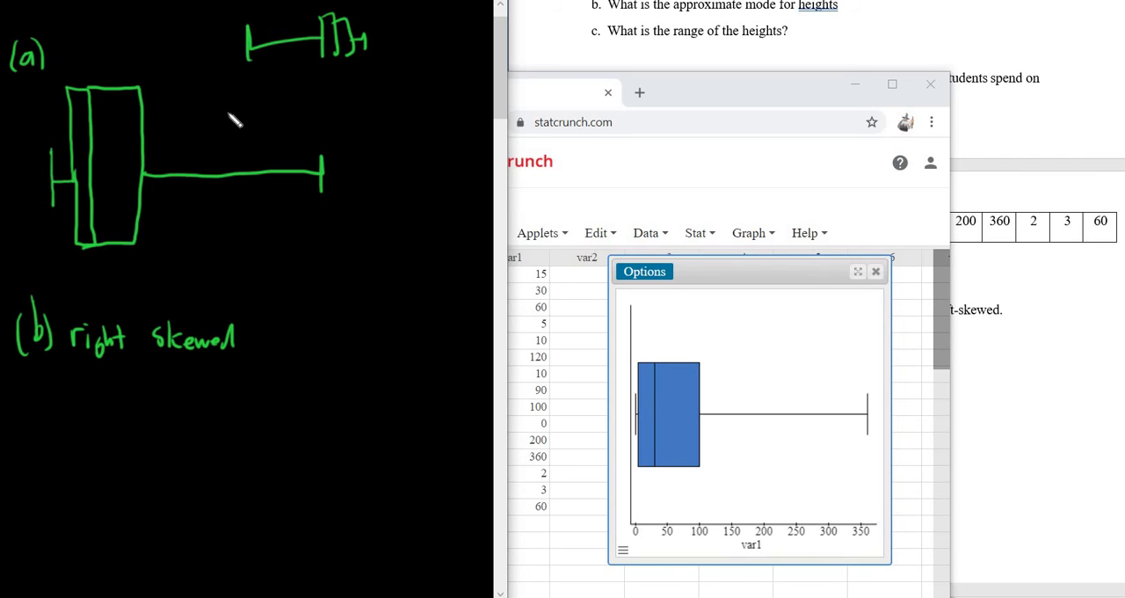
mouse_move(366, 317)
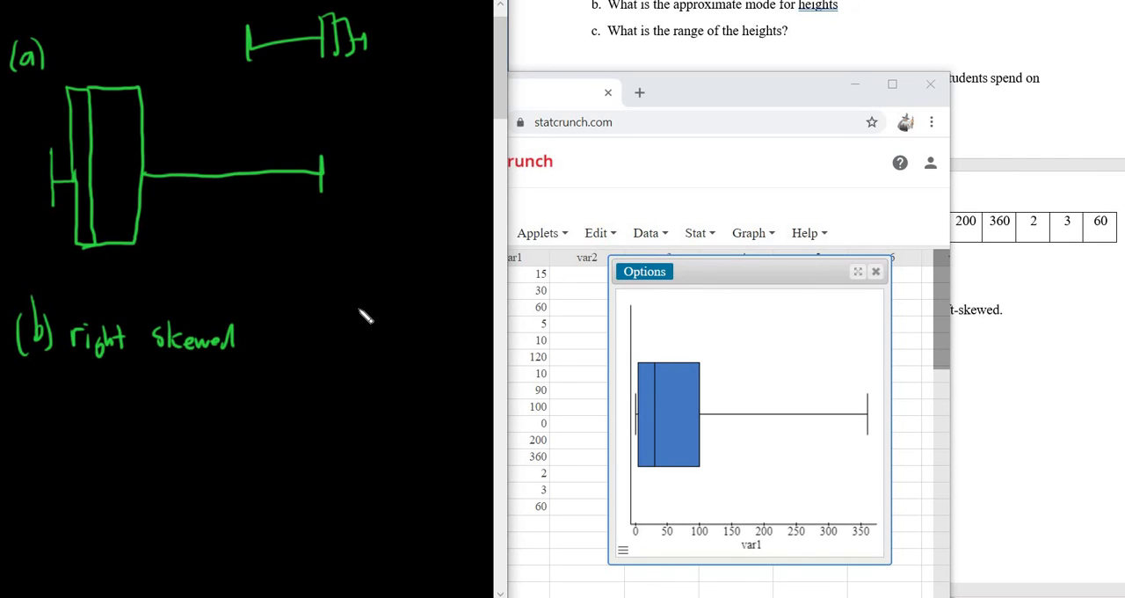
mouse_move(314, 201)
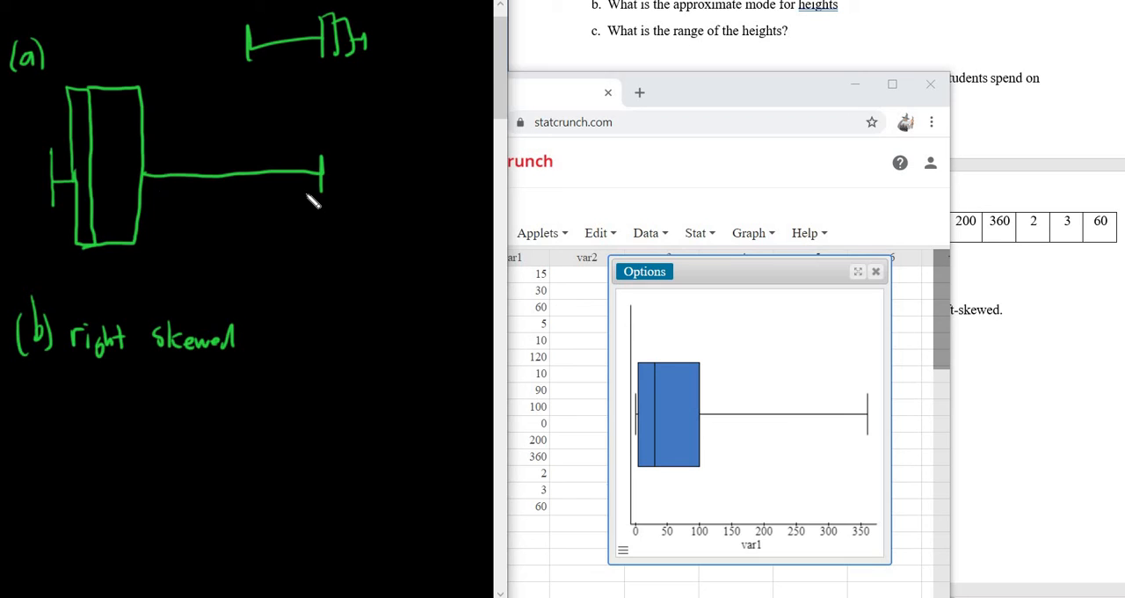
mouse_move(360, 66)
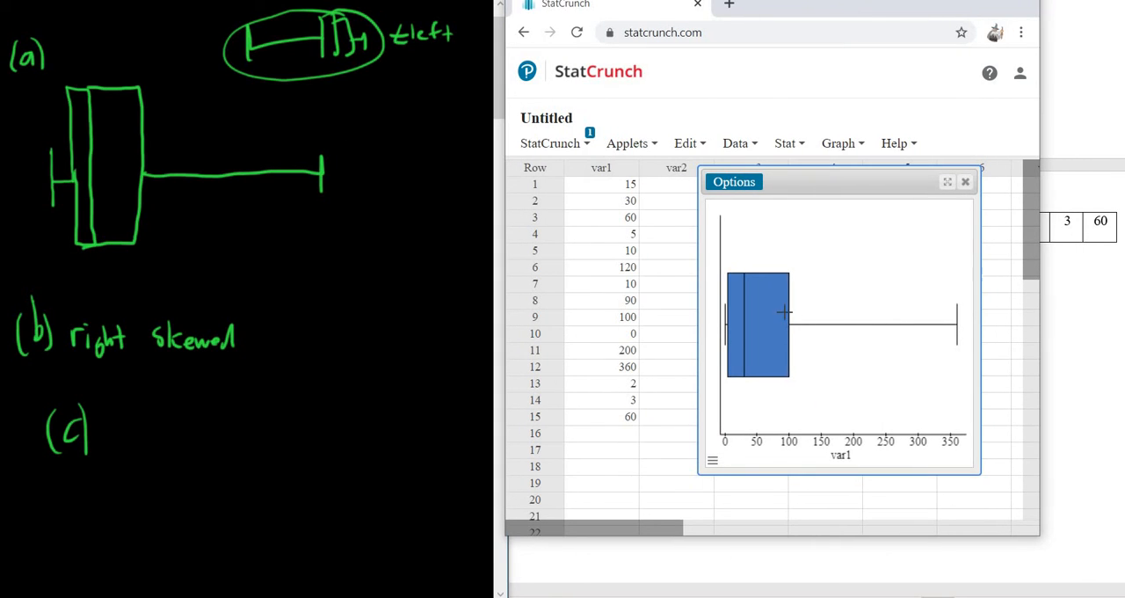
mouse_move(770, 306)
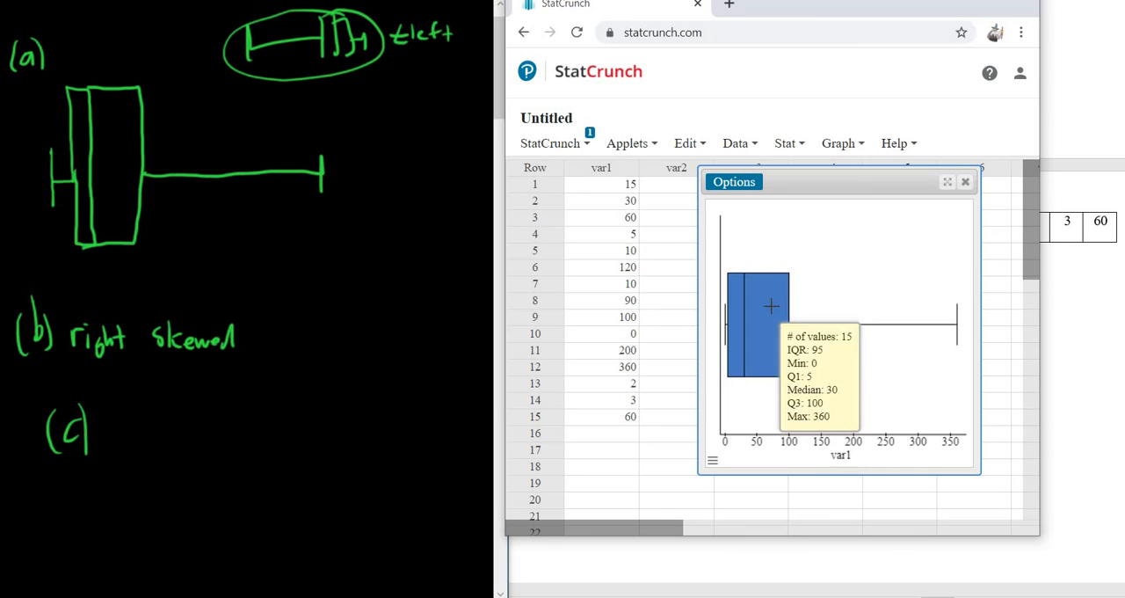
mouse_move(813, 295)
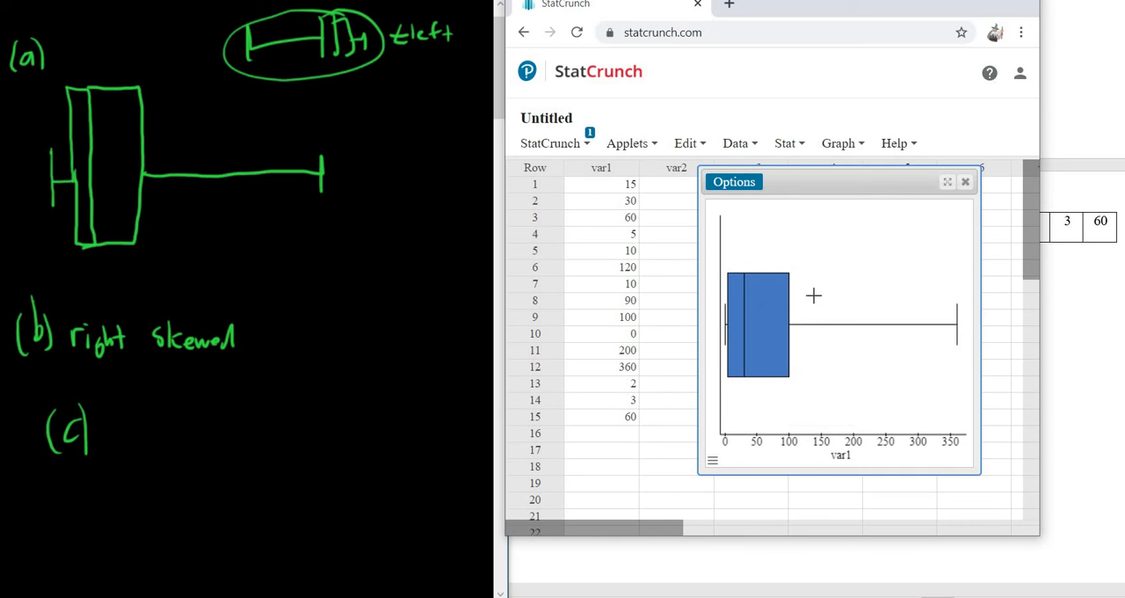
mouse_move(769, 309)
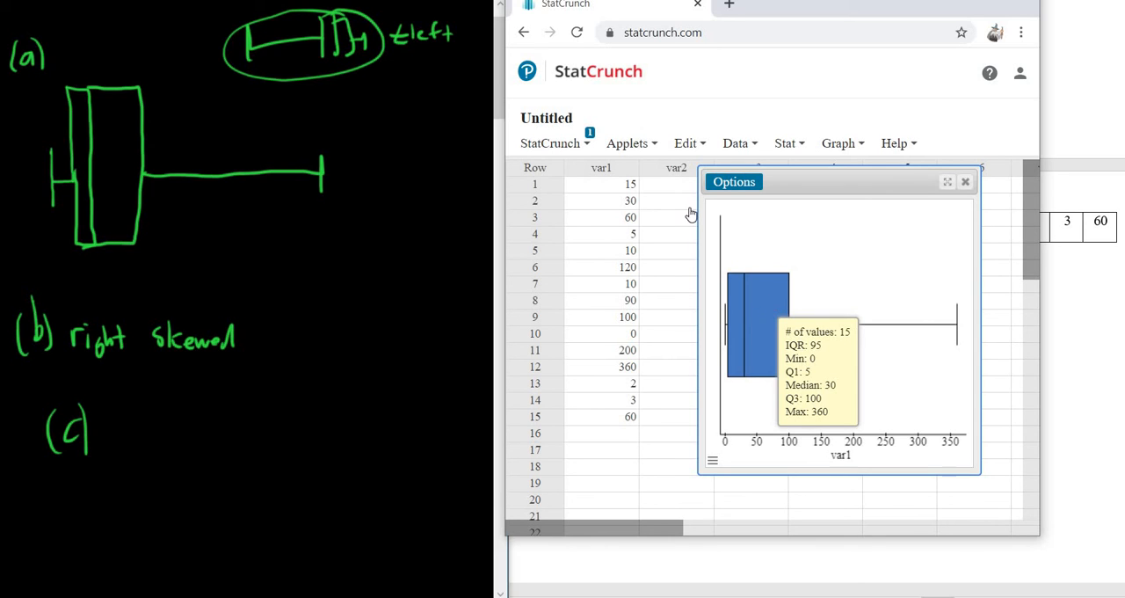
mouse_move(144, 457)
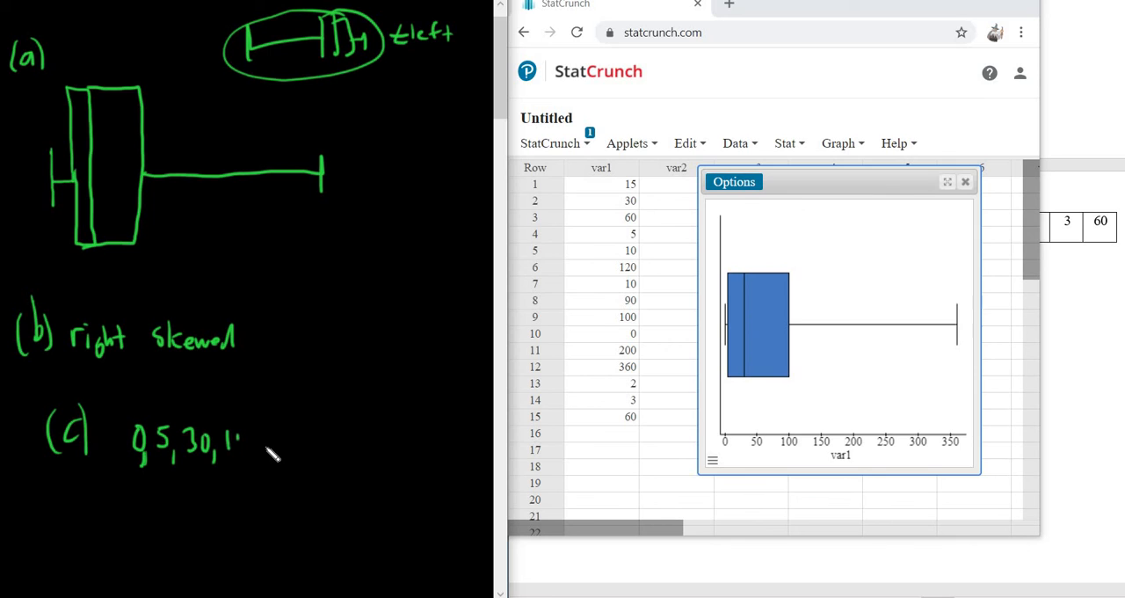
Step: Write the five-number summary 0, 5, 30, 100, 360 under (c)
type("100,360")
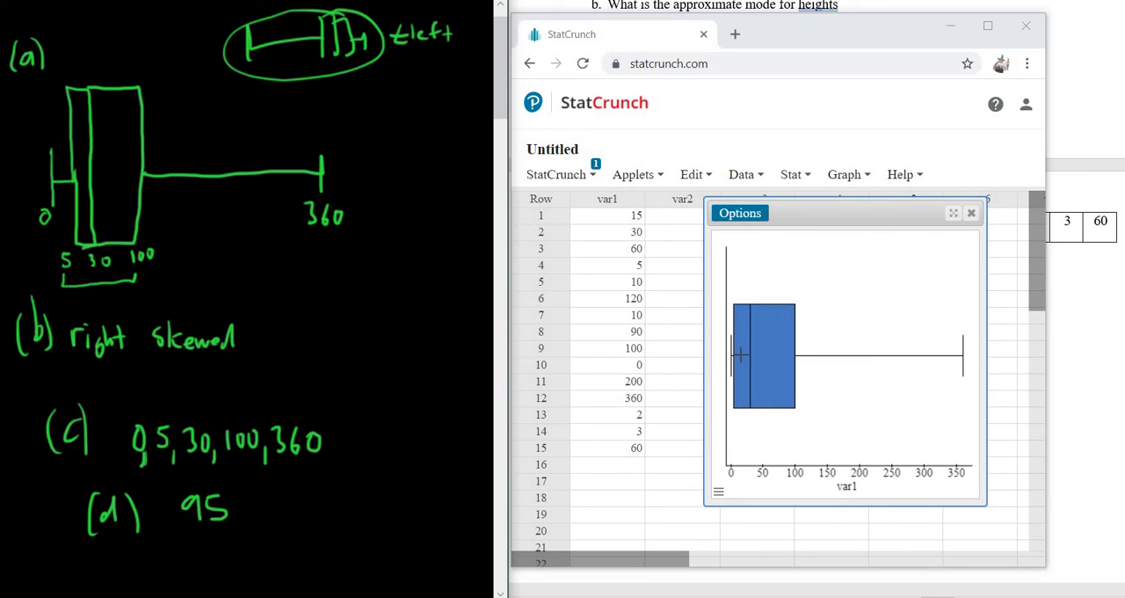
mouse_move(747, 353)
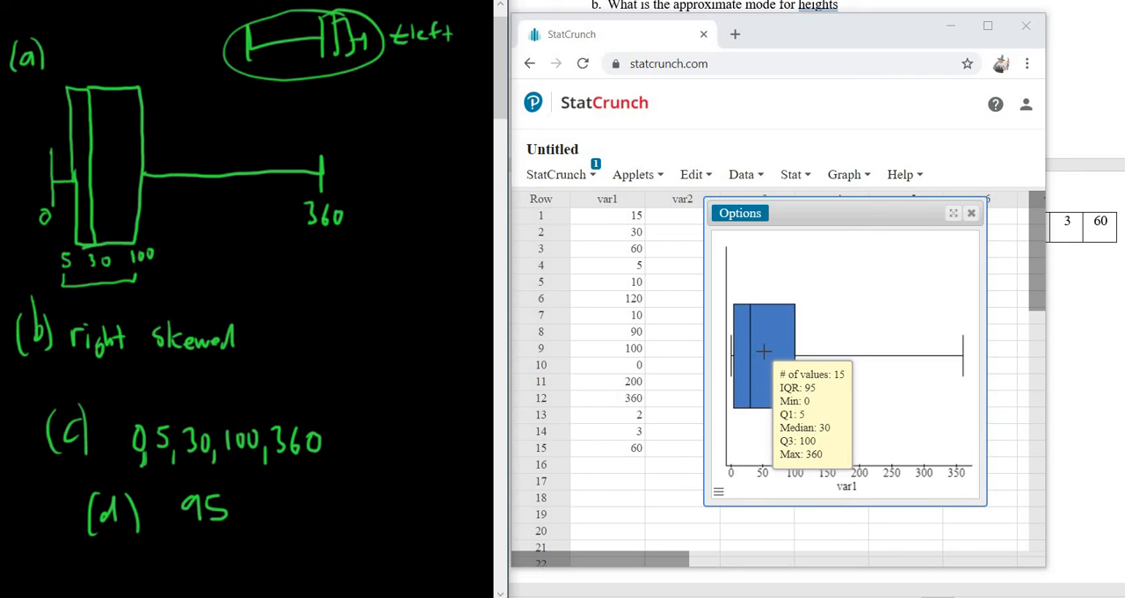
mouse_move(281, 256)
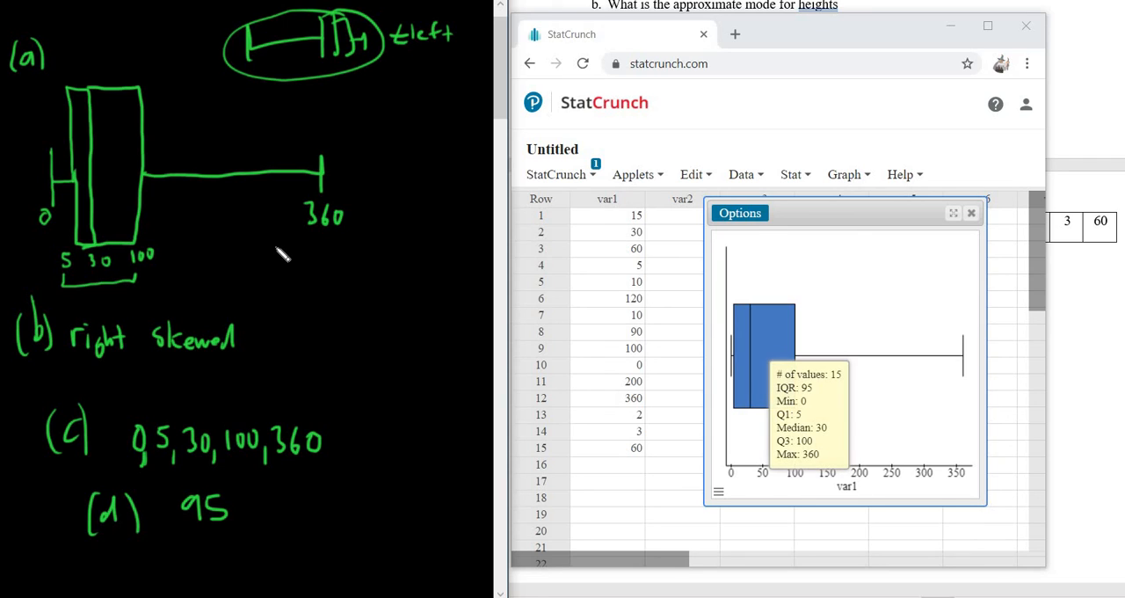
mouse_move(307, 39)
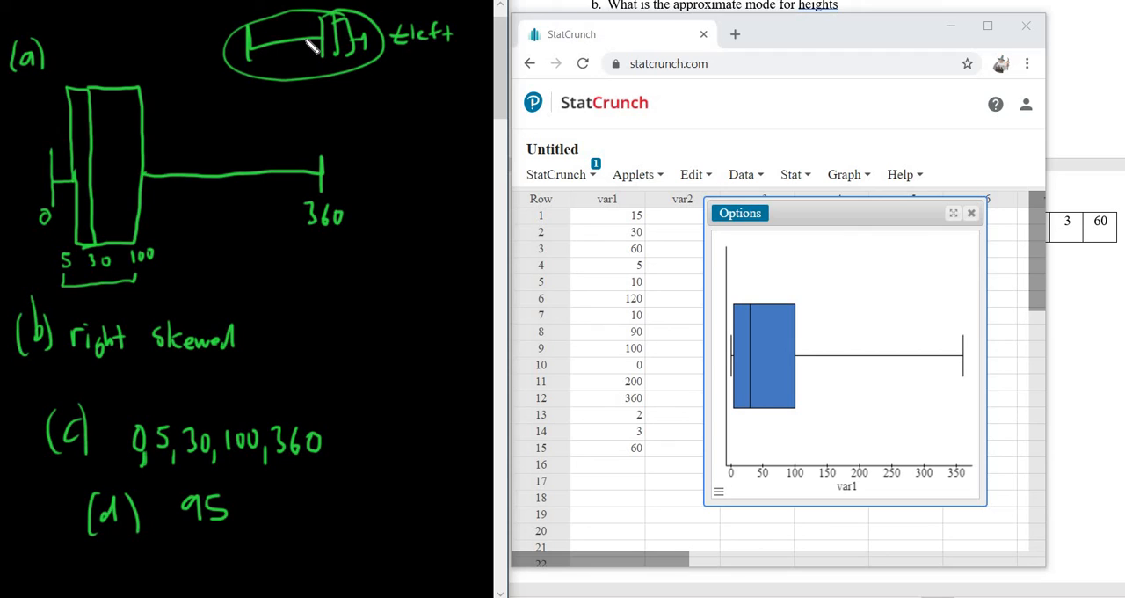
mouse_move(363, 305)
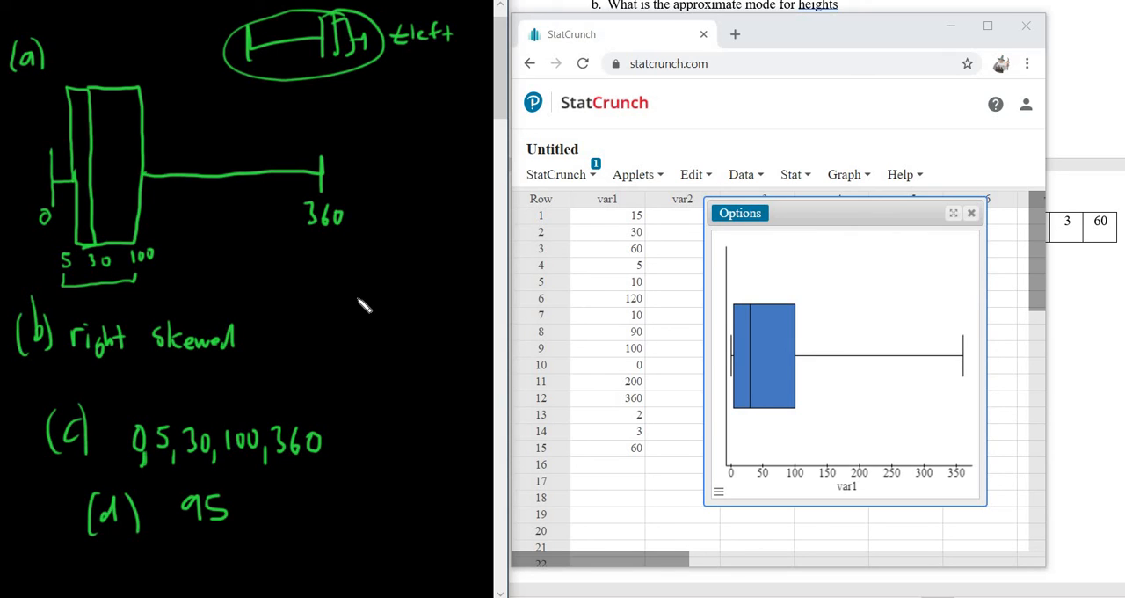